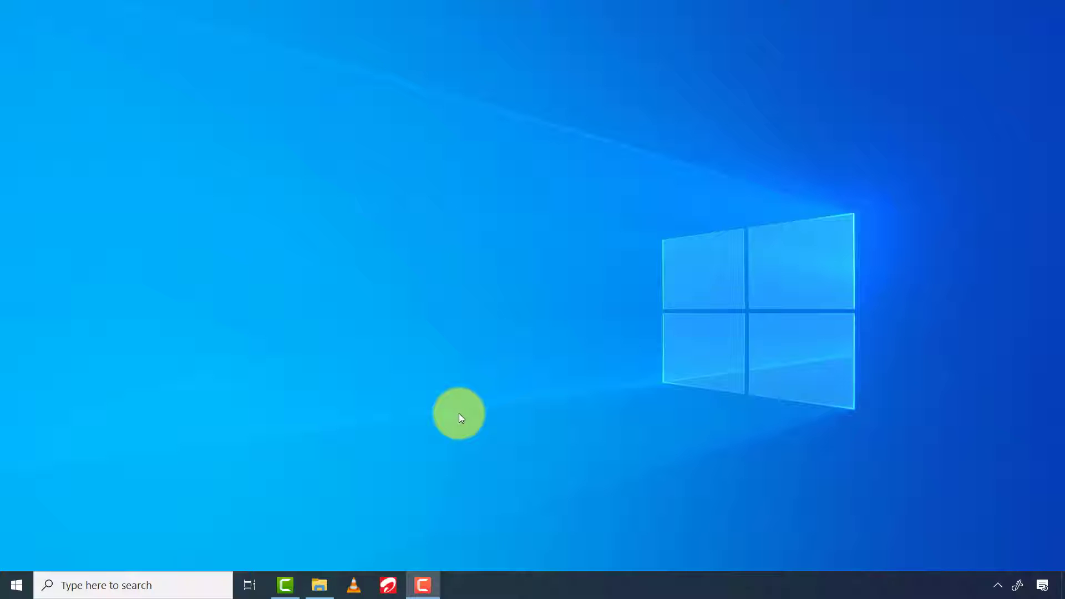
pyautogui.moveTo(471, 412)
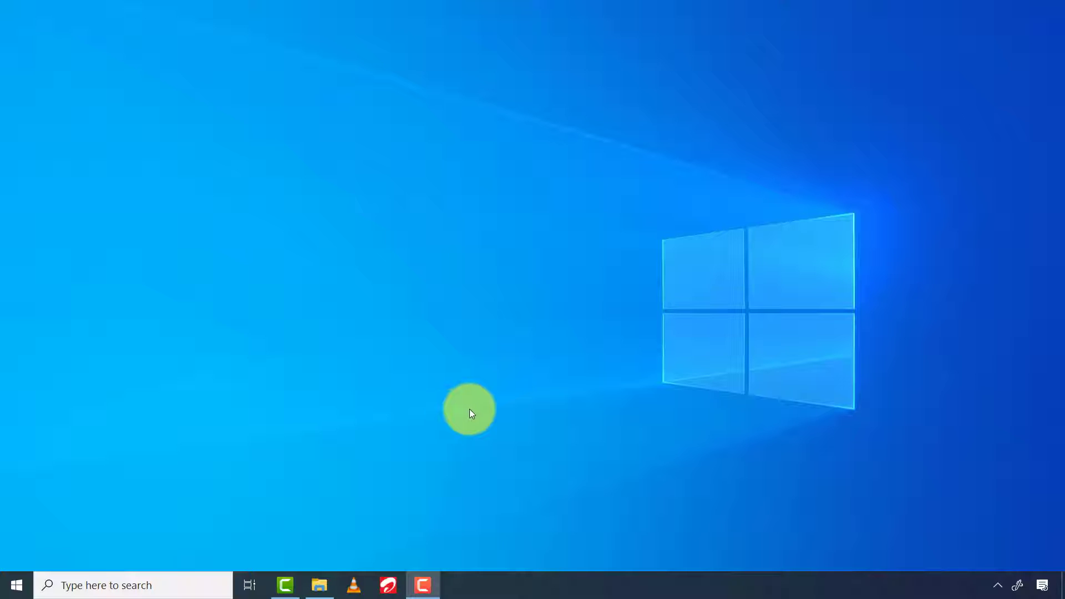
pyautogui.moveTo(517, 263)
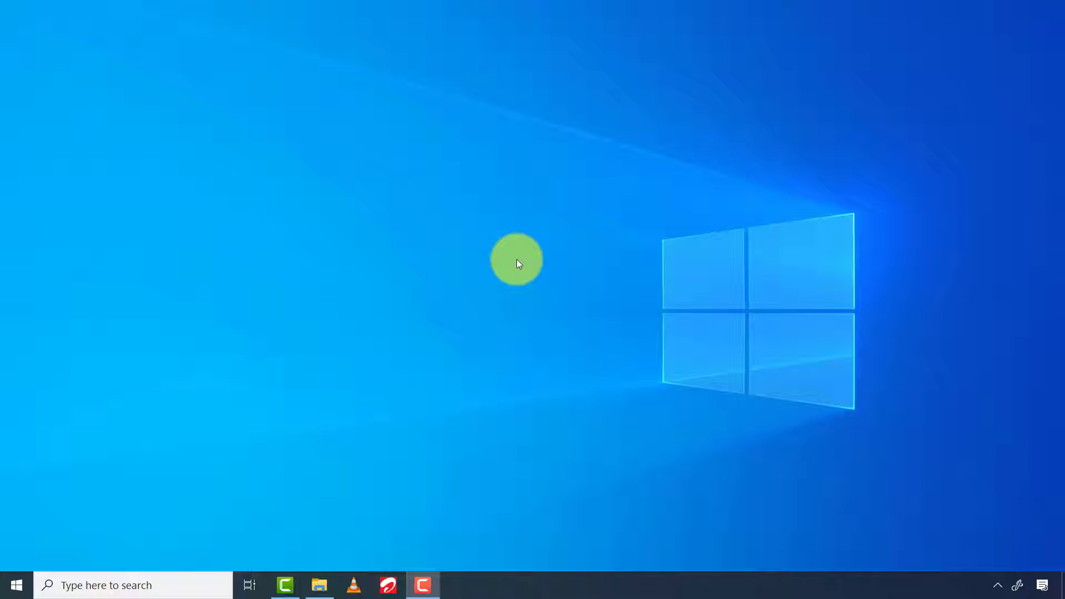
pyautogui.moveTo(30, 424)
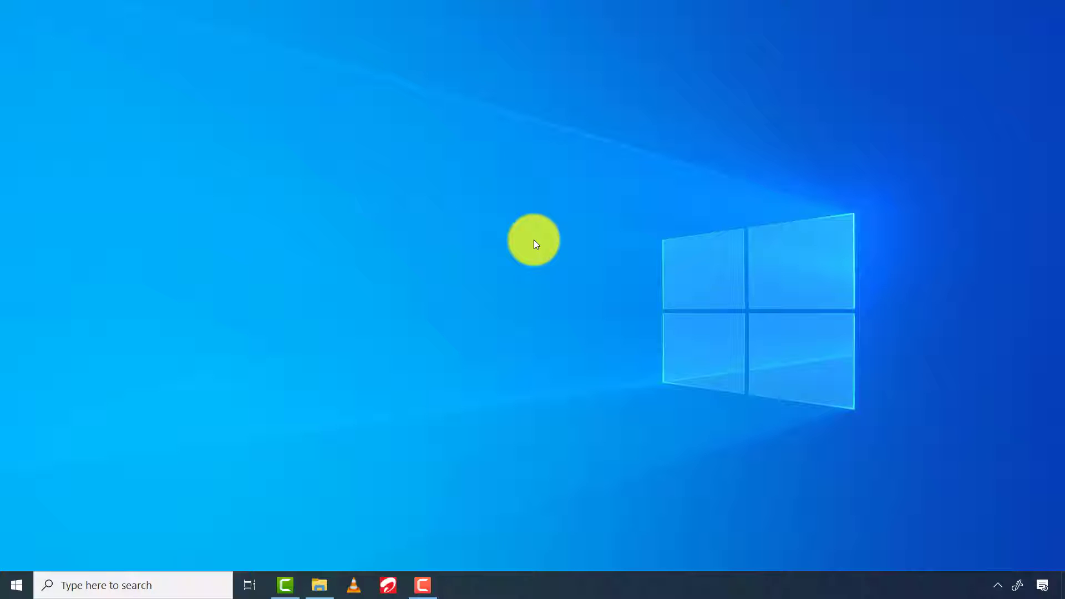
pyautogui.moveTo(569, 238)
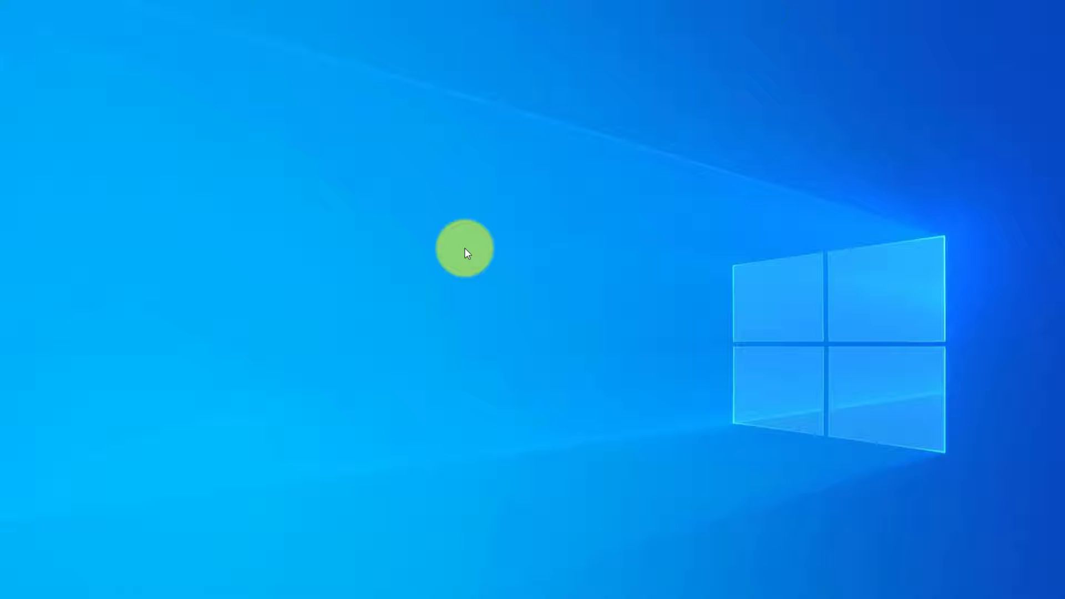
# - Turn on Show desktop icons from the desktop's View menu to reveal Chrome and VLC shortcuts
pyautogui.rightClick(465, 253)
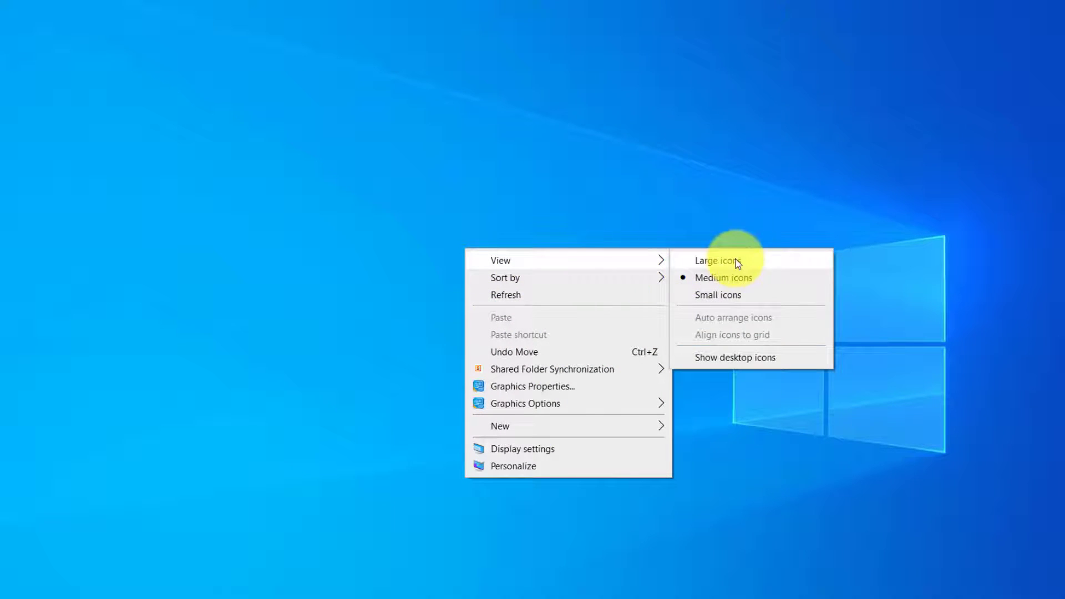
pyautogui.moveTo(737, 357)
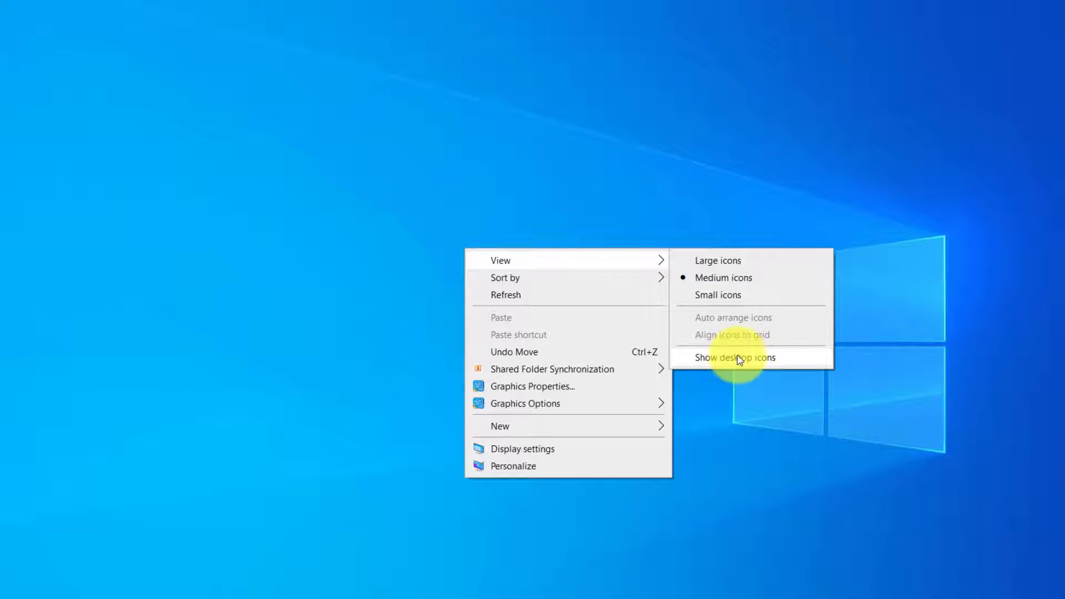
pyautogui.click(734, 357)
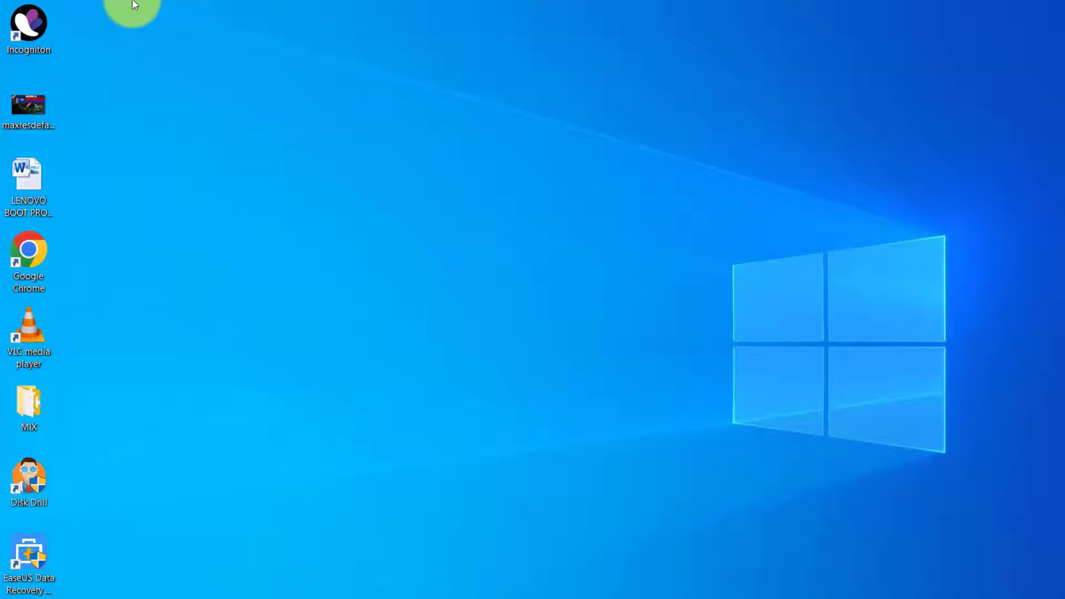
pyautogui.moveTo(26, 381)
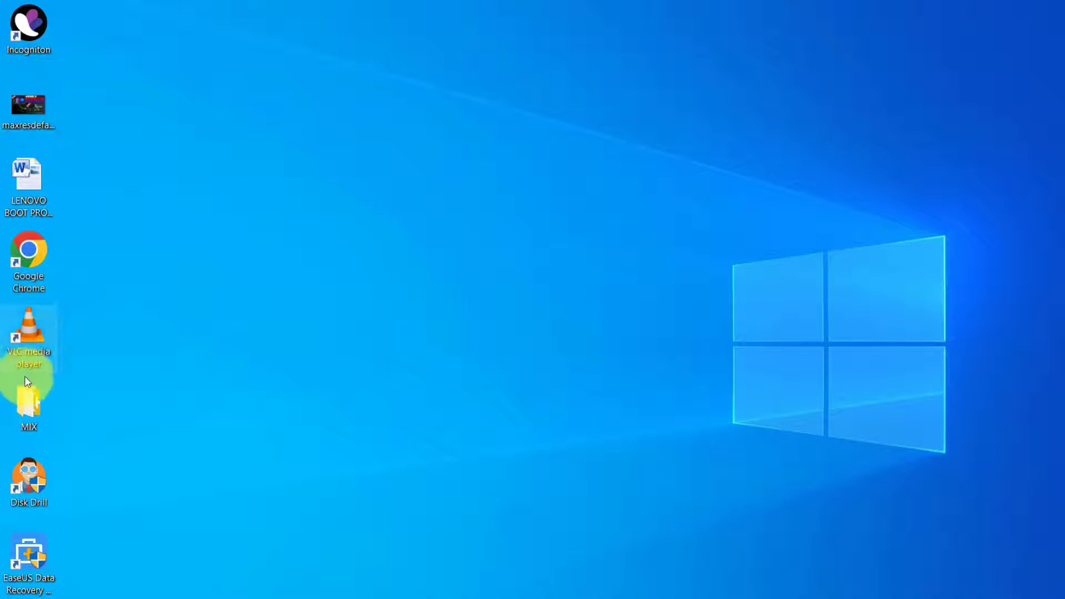
pyautogui.moveTo(340, 188)
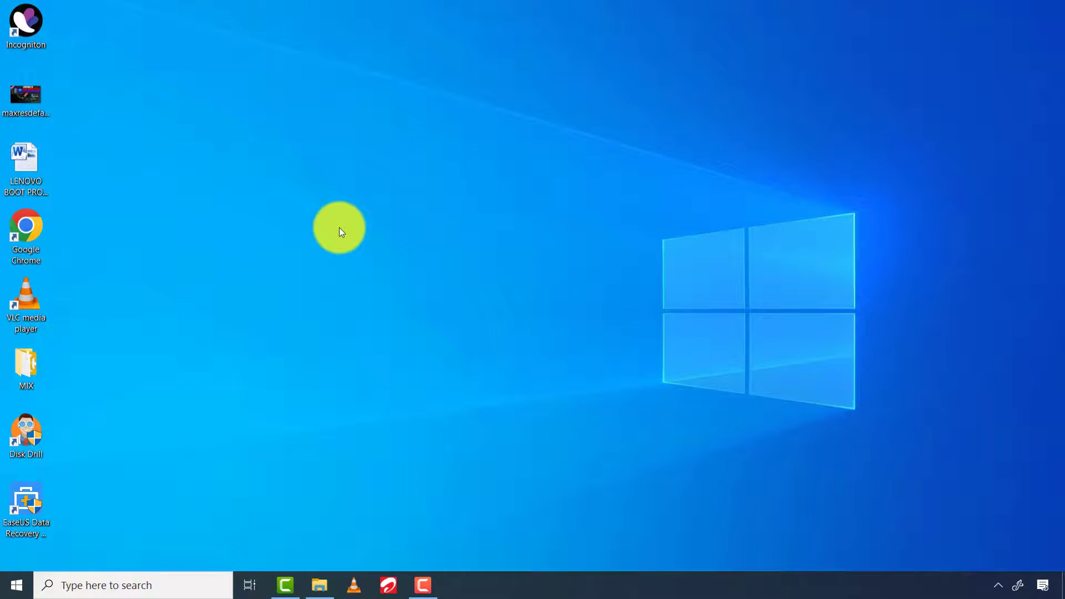
# - Open Settings from the Start menu, maximize it, and go to Personalization > Themes
pyautogui.rightClick(15, 585)
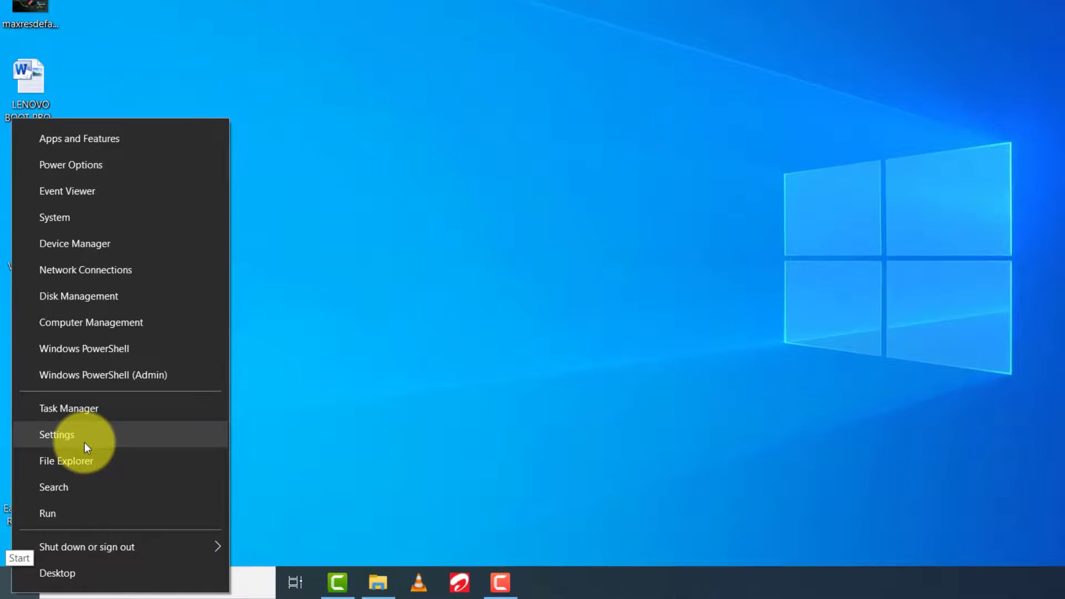
pyautogui.click(57, 433)
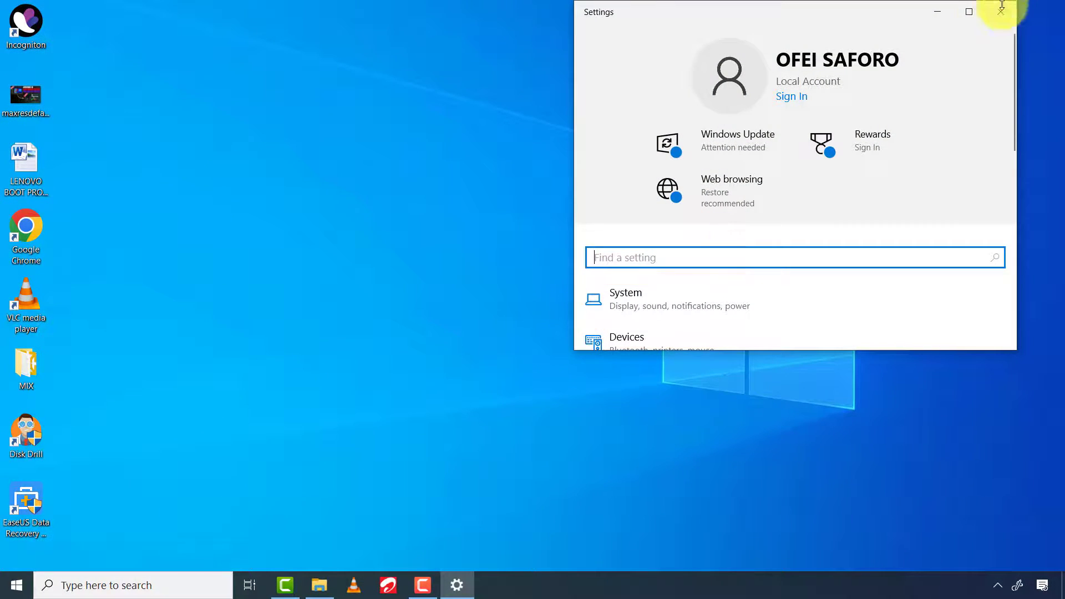
pyautogui.click(968, 12)
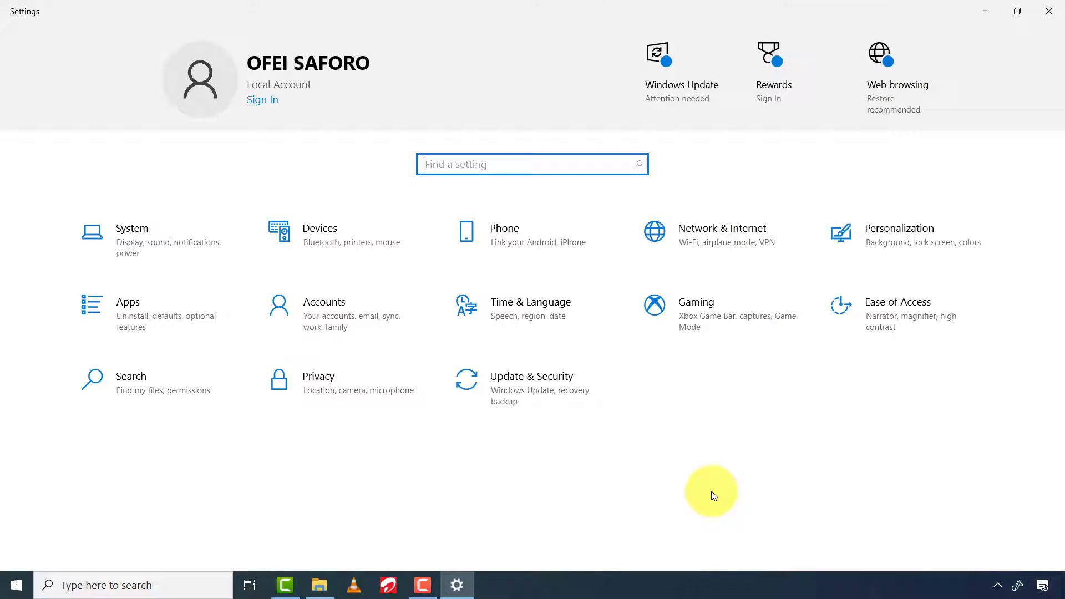
pyautogui.moveTo(903, 240)
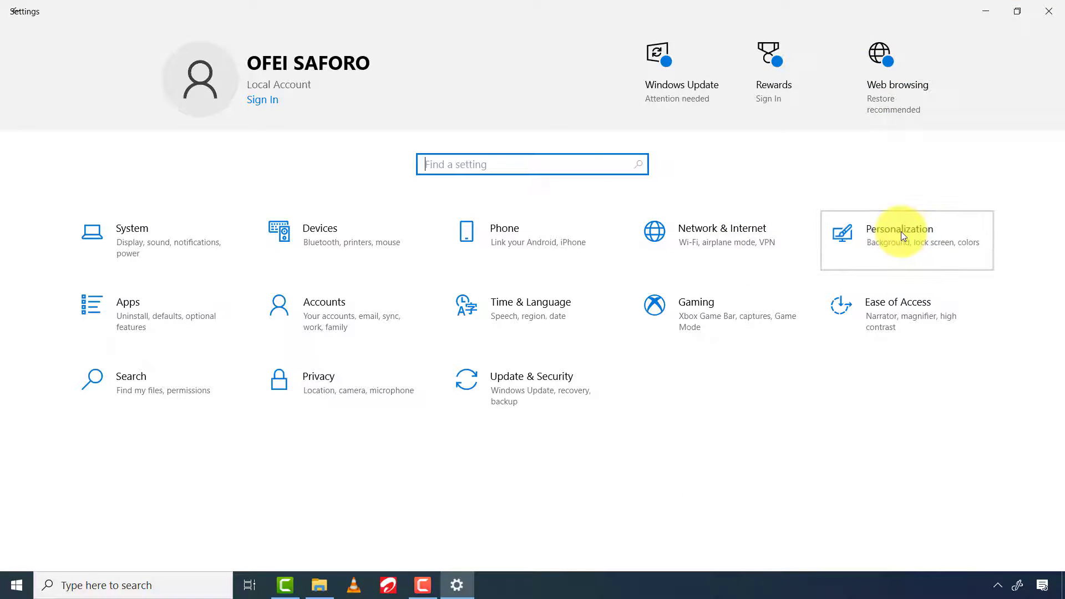
pyautogui.click(900, 229)
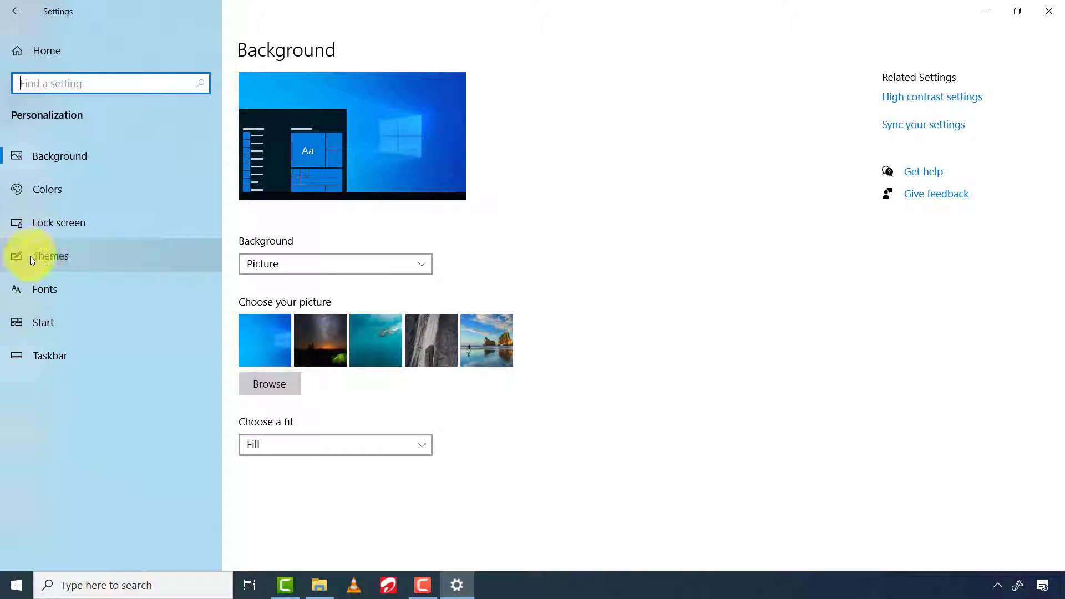
pyautogui.click(49, 256)
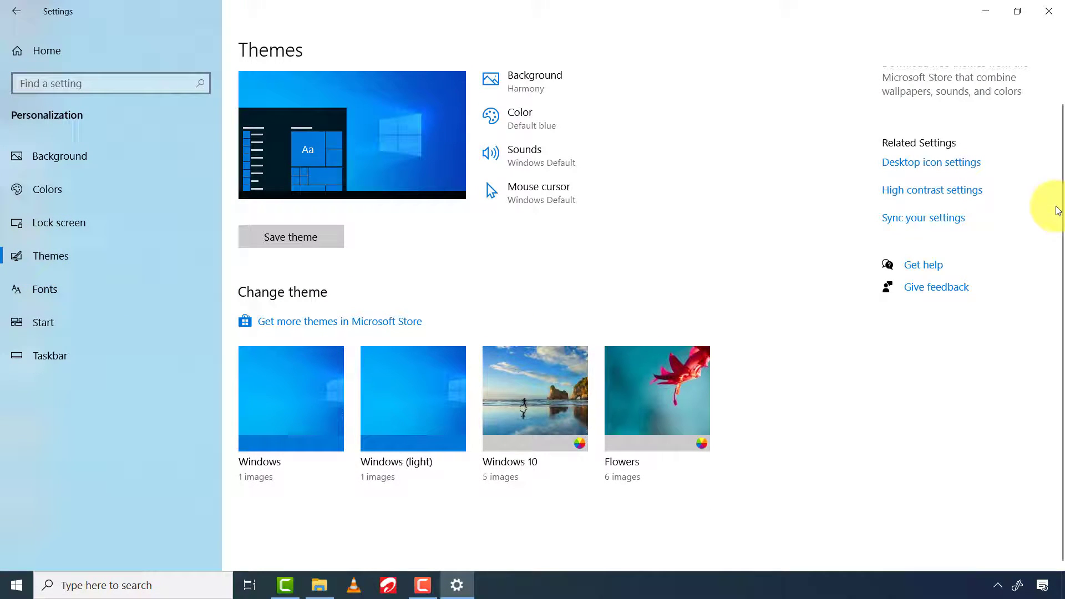
pyautogui.moveTo(988, 195)
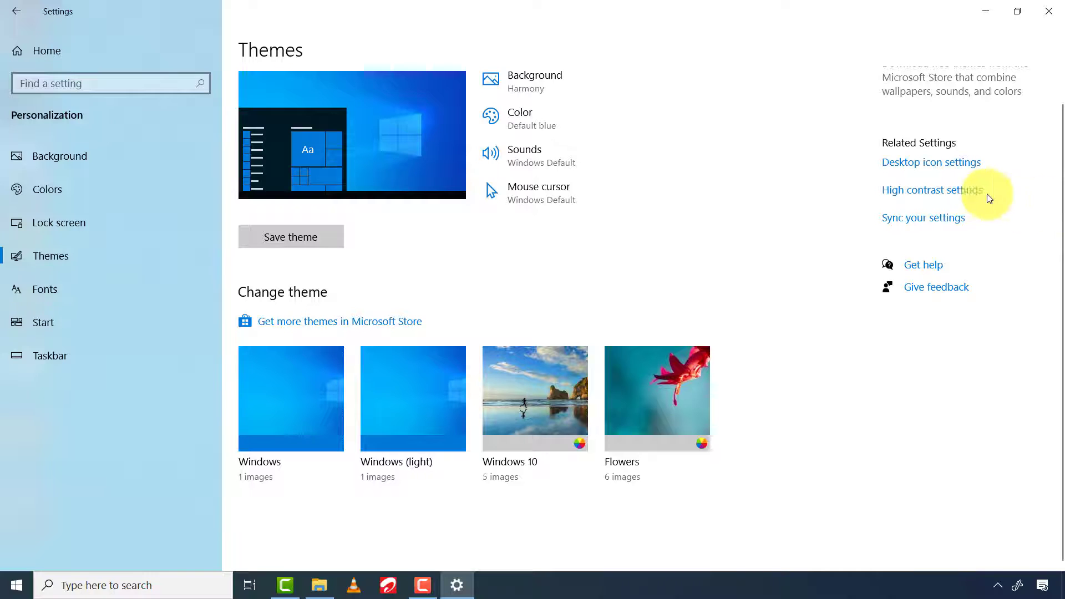
pyautogui.moveTo(931, 167)
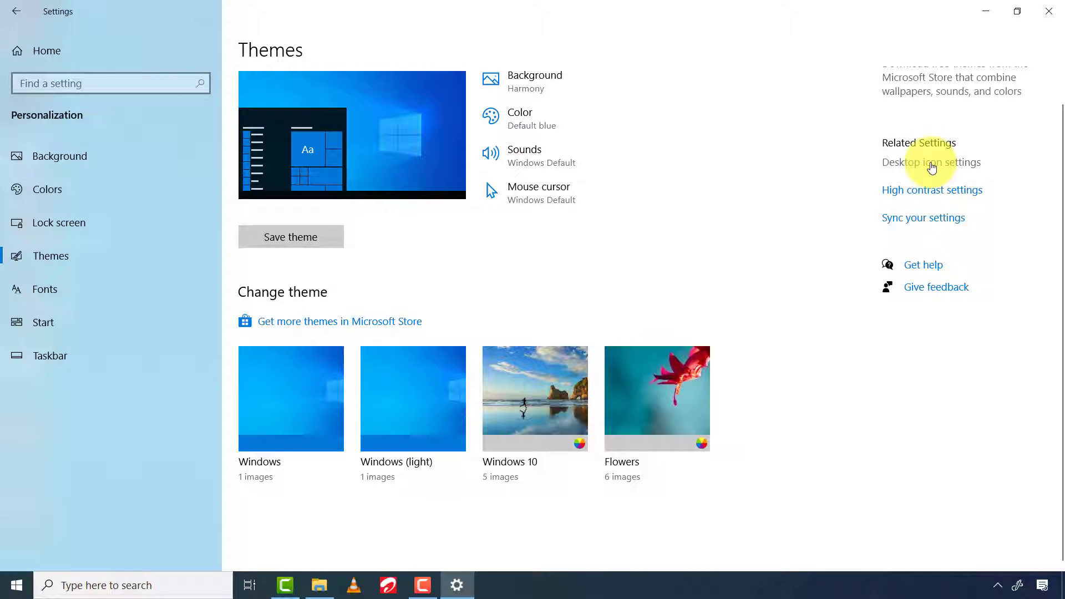
# - In Desktop Icon Settings, check the Computer and Recycle Bin boxes
pyautogui.click(930, 161)
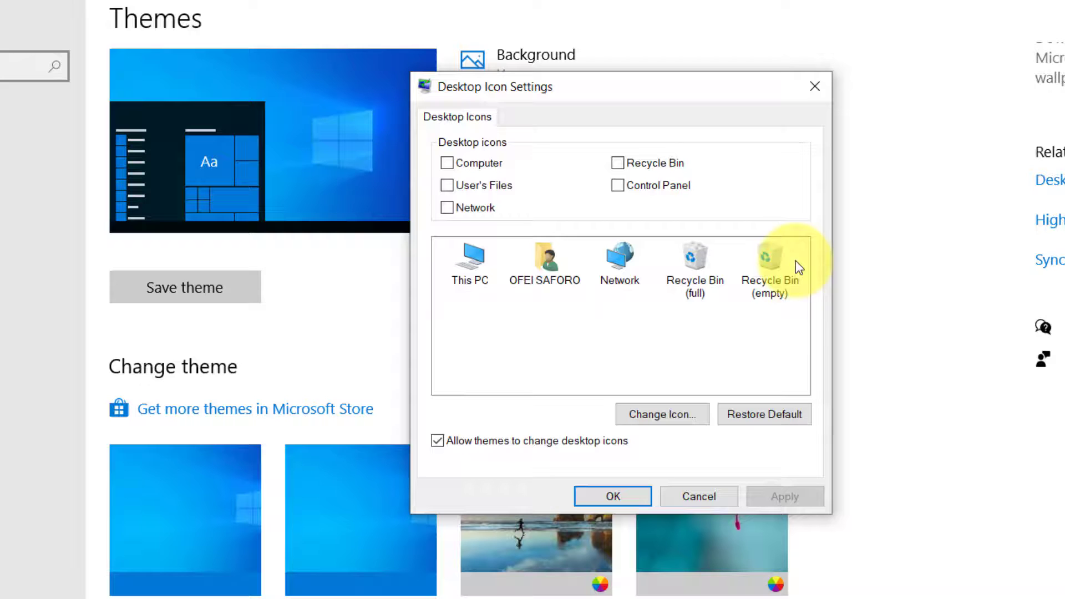
pyautogui.moveTo(418, 167)
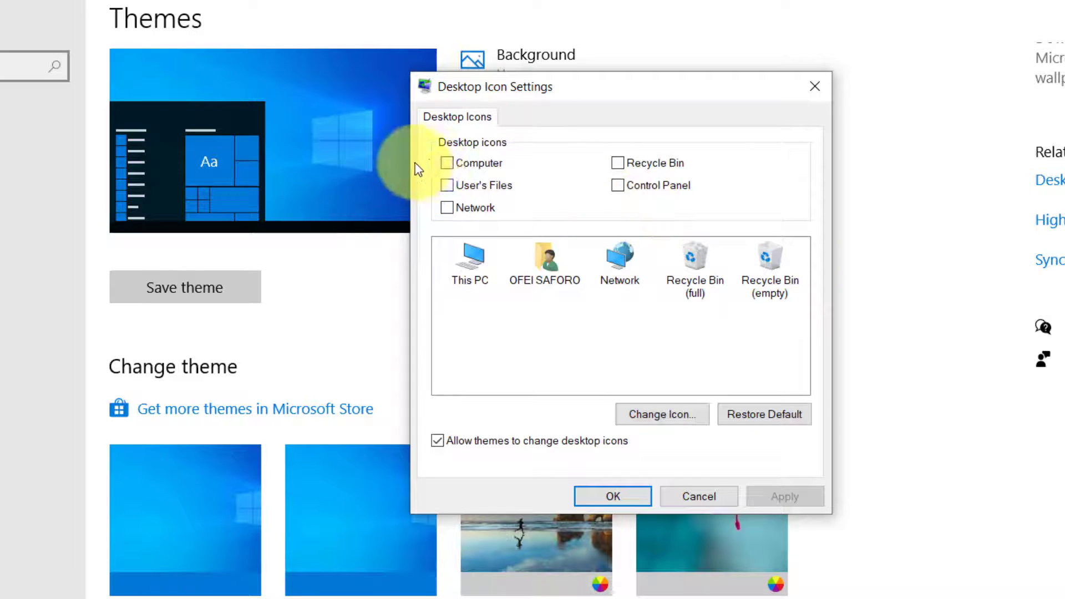
pyautogui.click(447, 163)
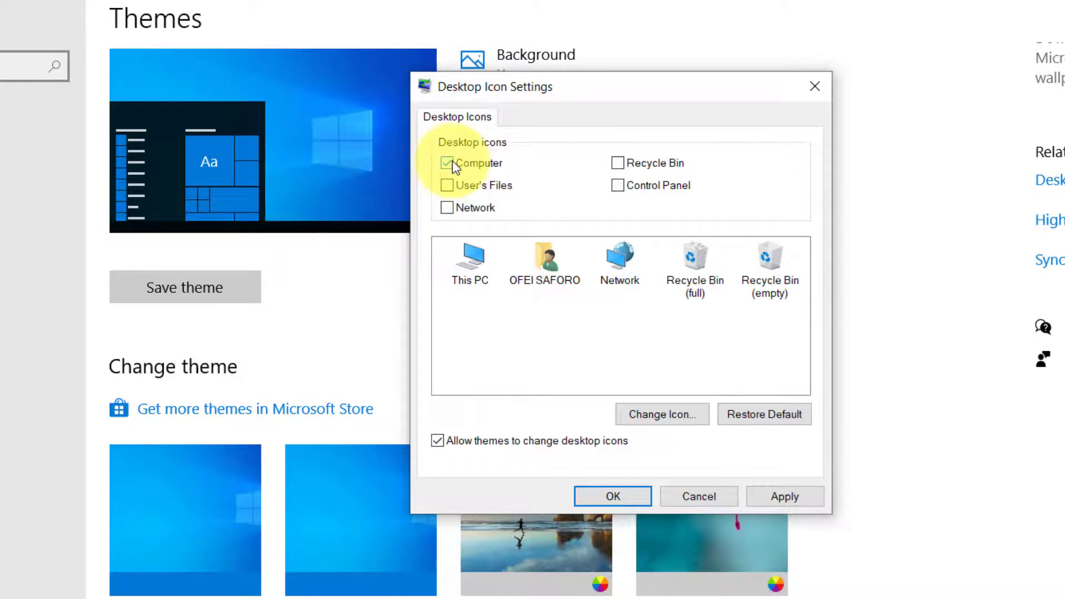
pyautogui.click(616, 163)
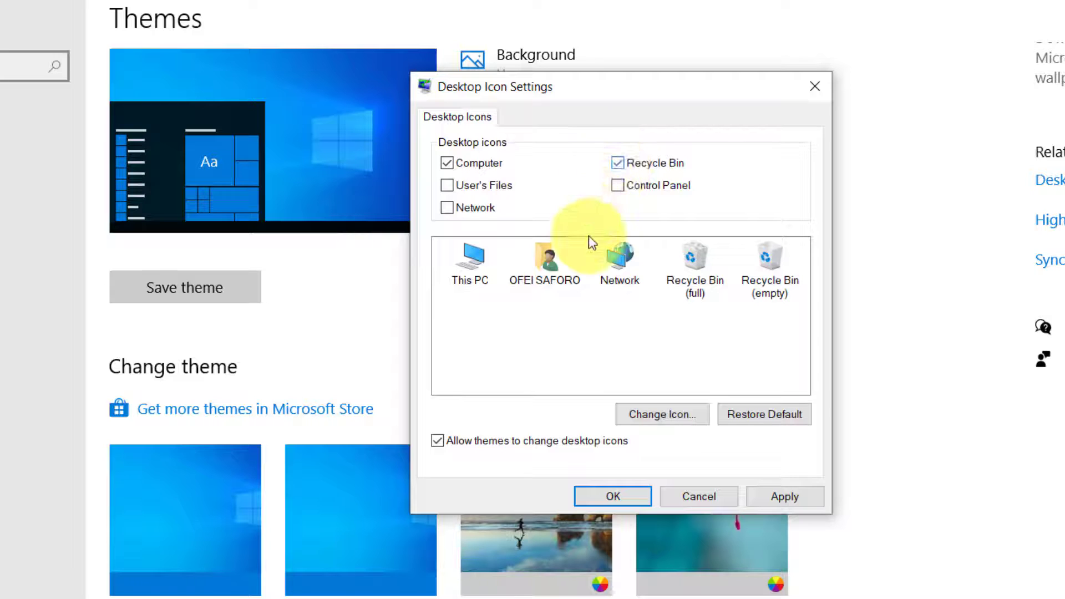
pyautogui.moveTo(533, 239)
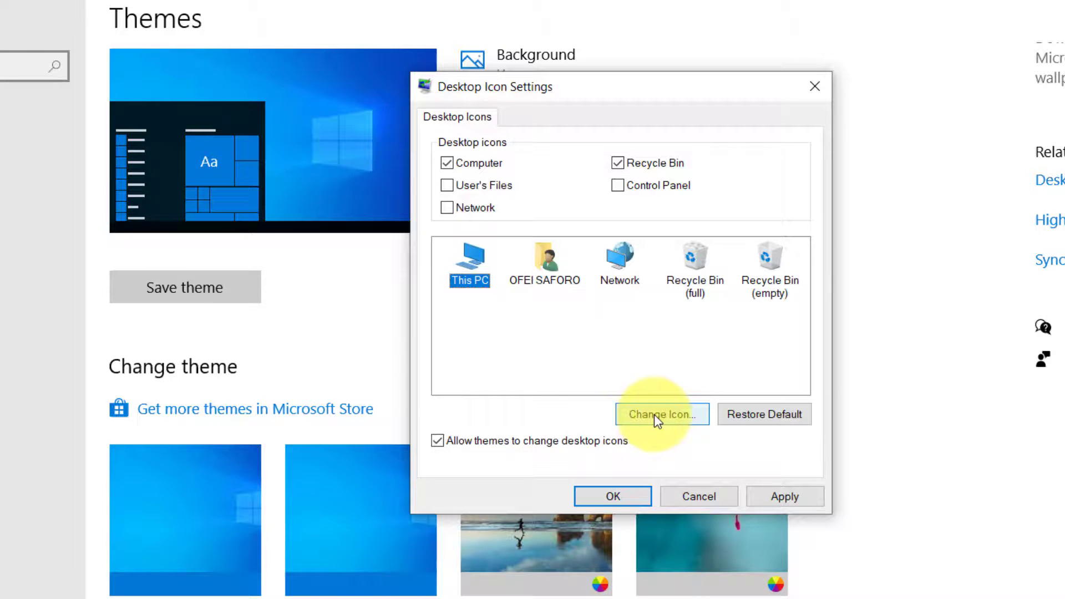
# - Preview alternative This PC icons but keep the original picture unchanged
pyautogui.click(661, 414)
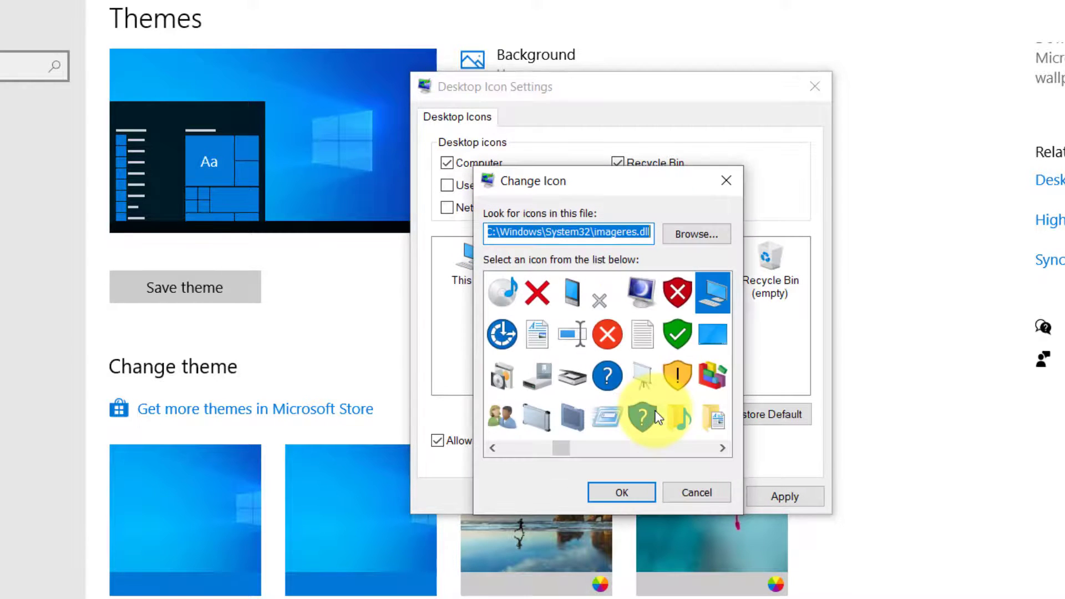
pyautogui.moveTo(590, 377)
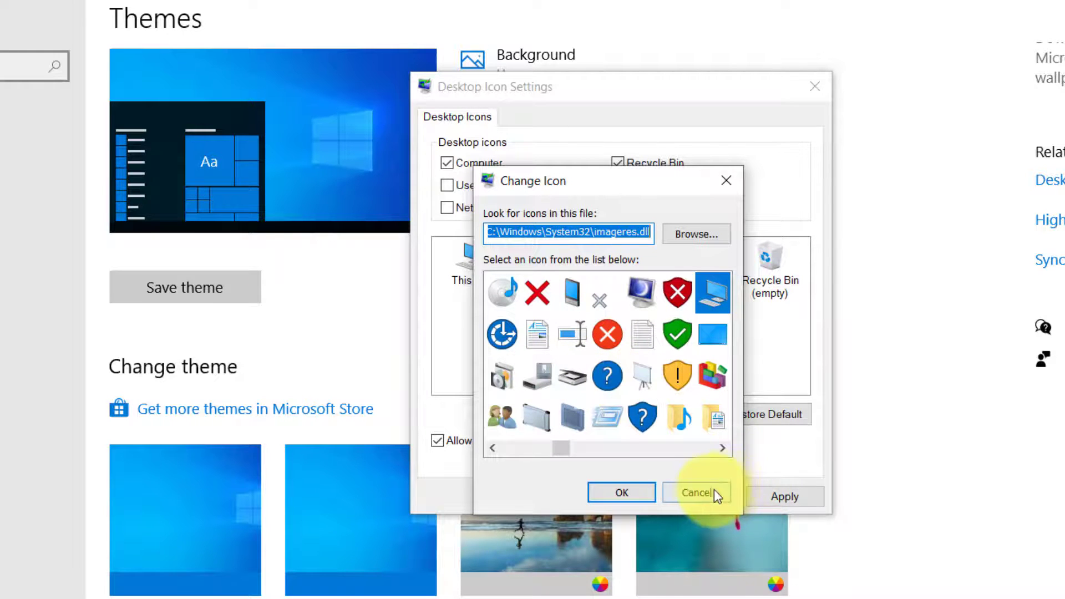
pyautogui.click(696, 493)
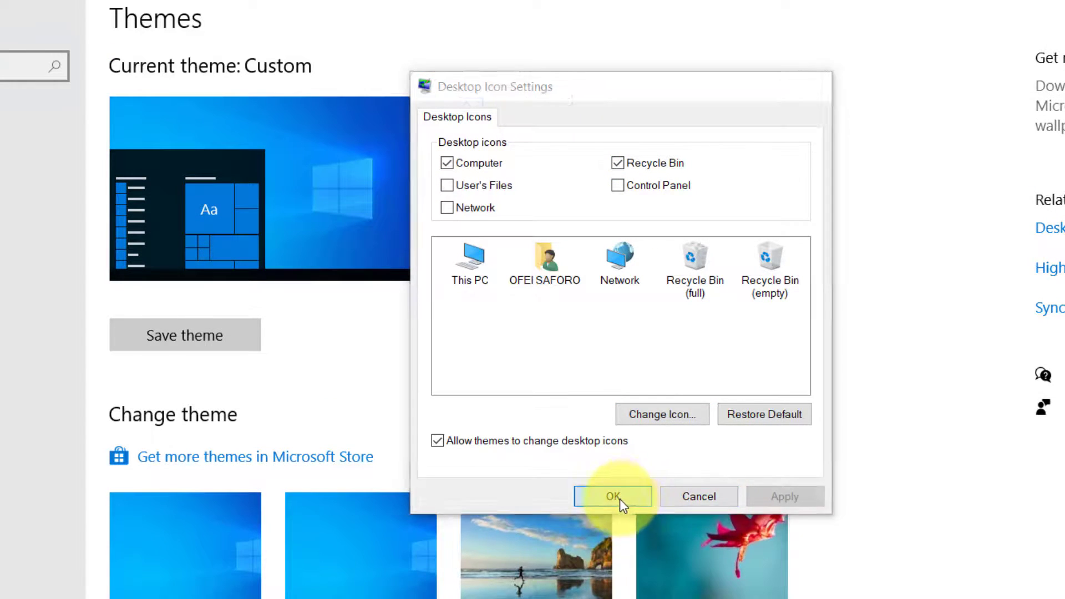
# - Confirm Desktop Icon Settings with OK and open This PC from its new desktop icon
pyautogui.click(611, 497)
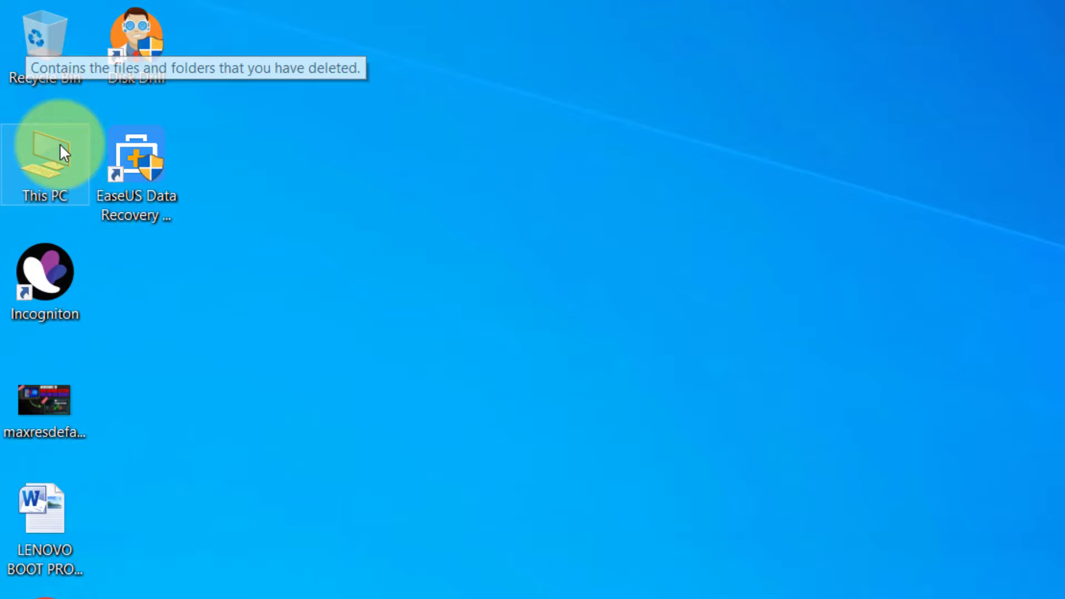
pyautogui.doubleClick(45, 149)
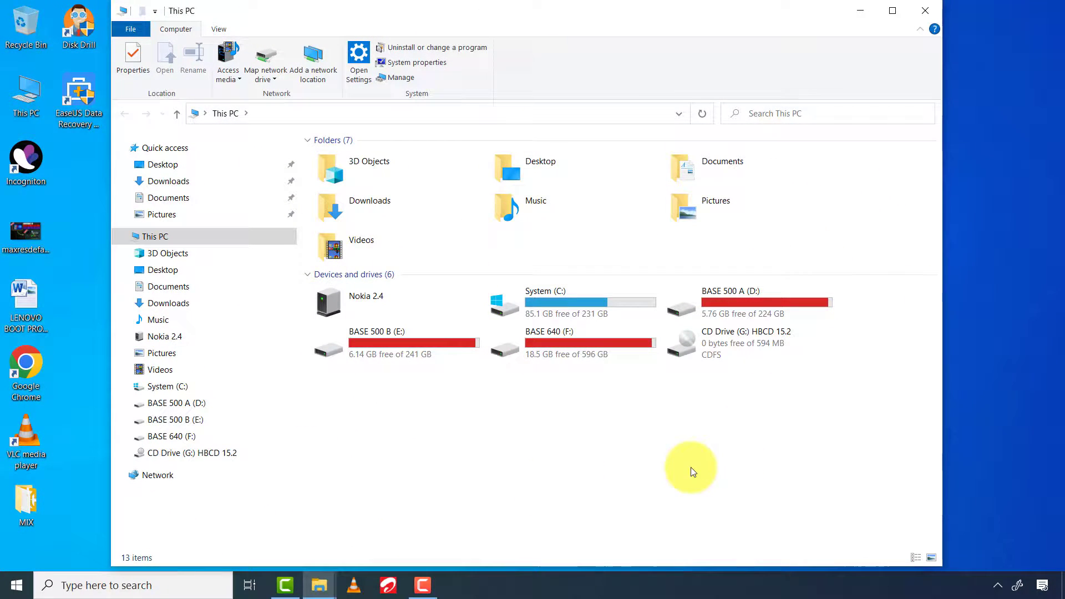
pyautogui.moveTo(924, 10)
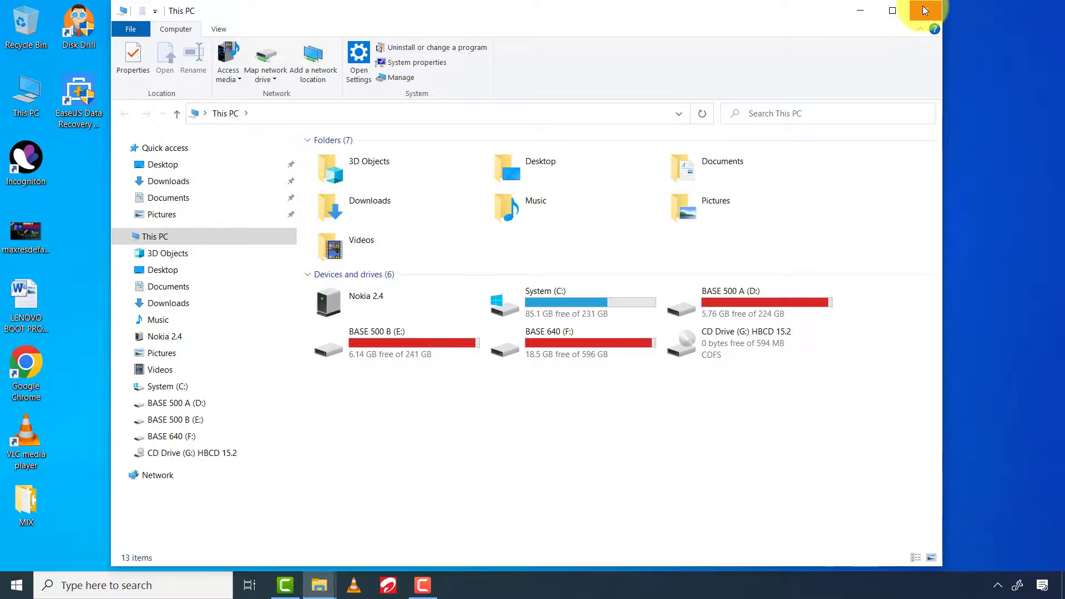